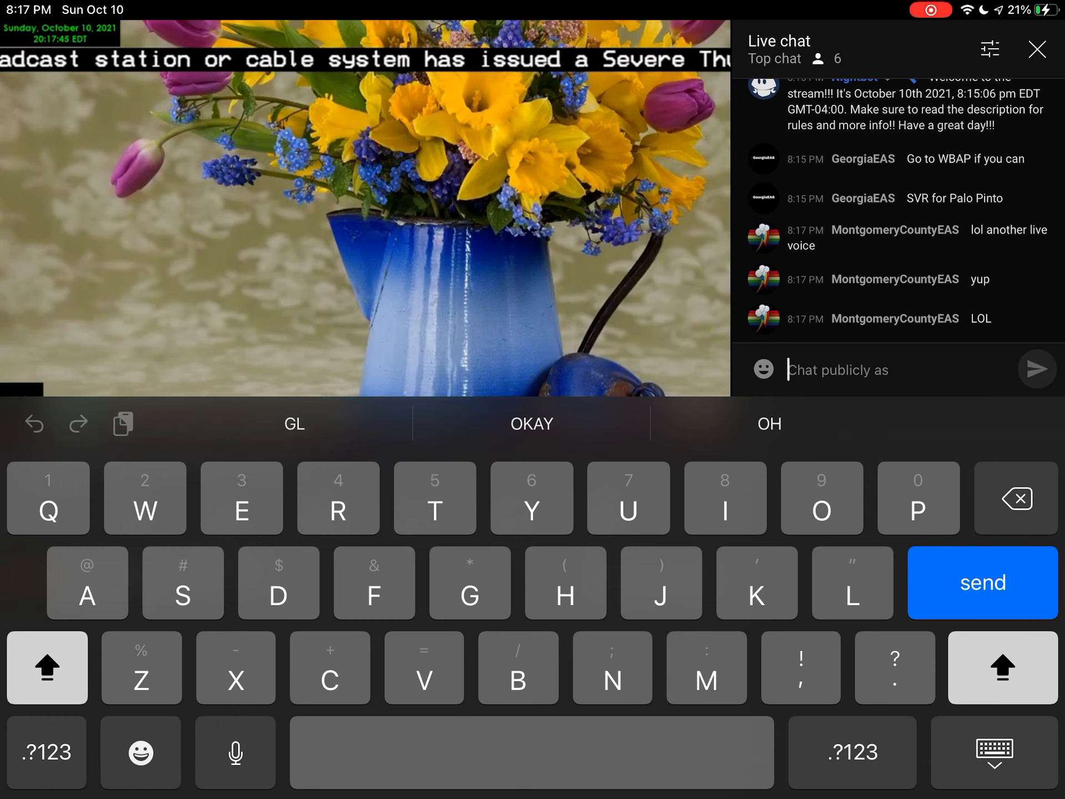
- Post "WHAT IS THIS LOOOL" in the stream's live chat
type("WHAT IS THIS LOOOL")
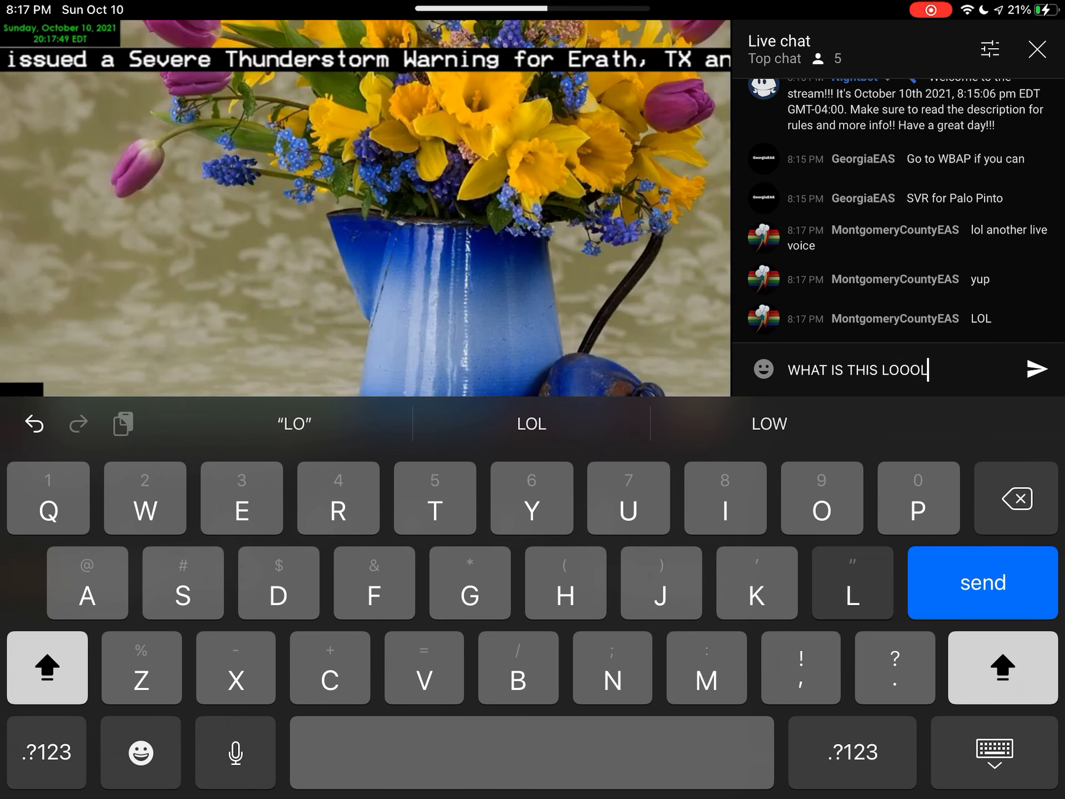
left_click(981, 582)
type("BRUH A")
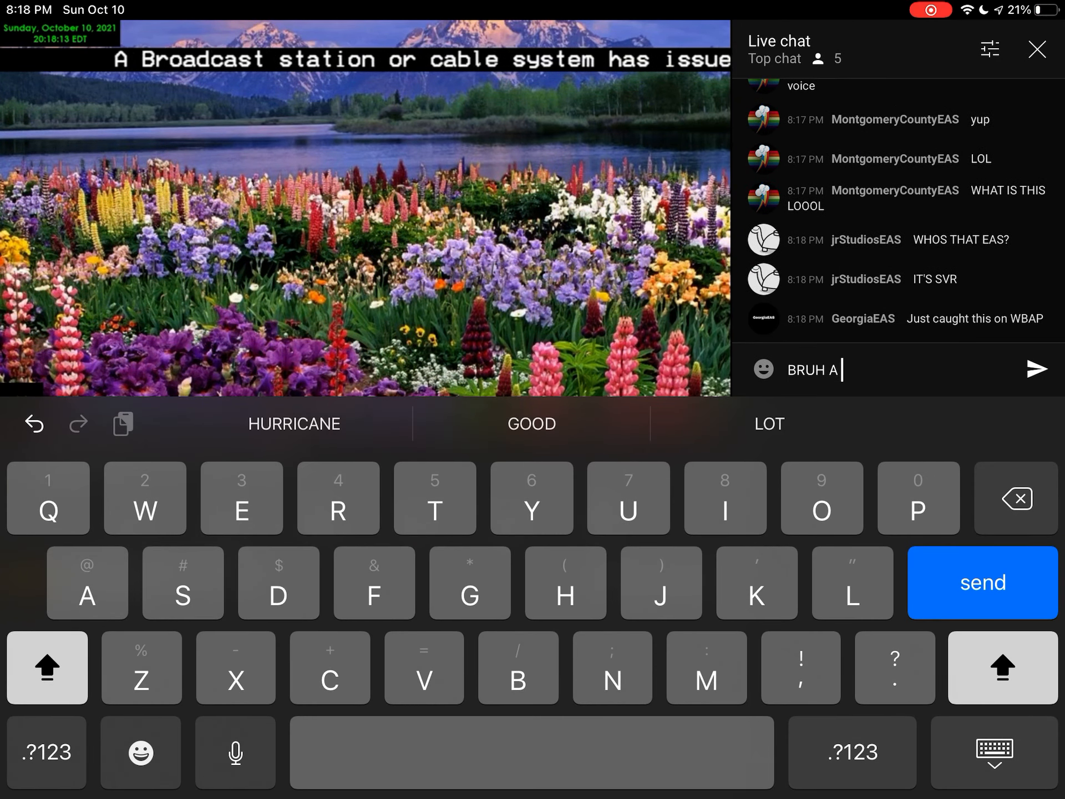
- Post "BRUH A FM/AM STATIOJ" in the live chat, trimming a stray trailing word first
type("FM/AM STATIOJ IS")
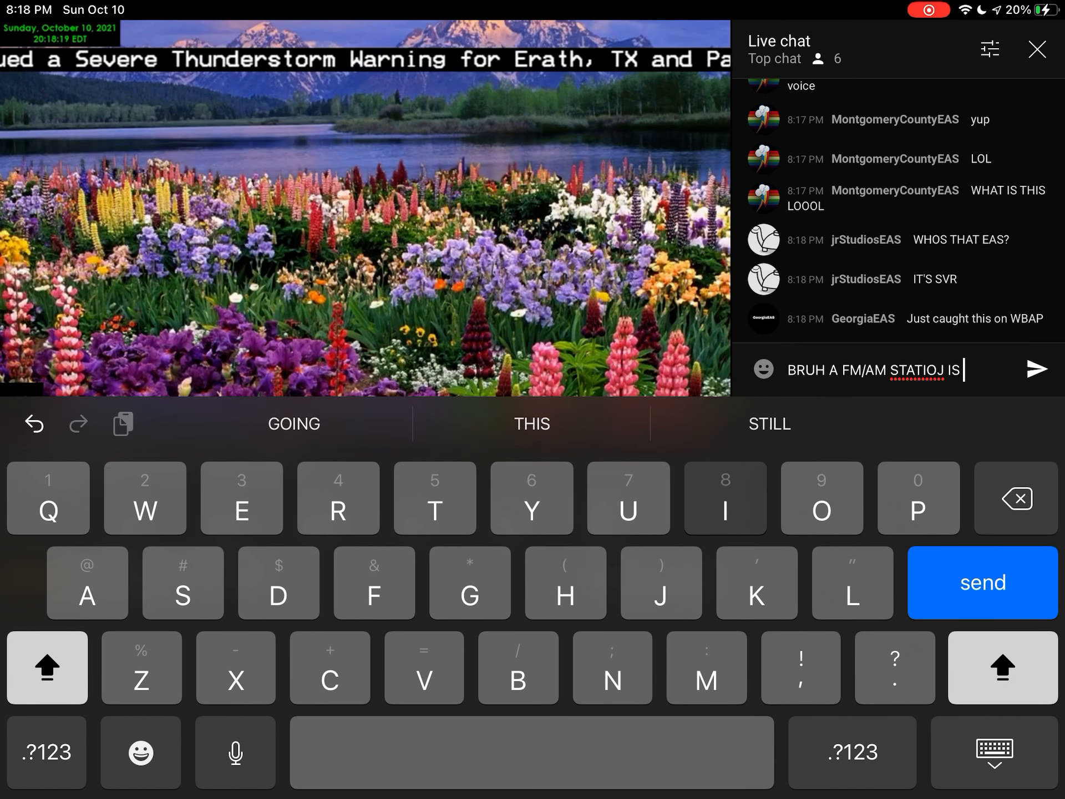
key("backspace")
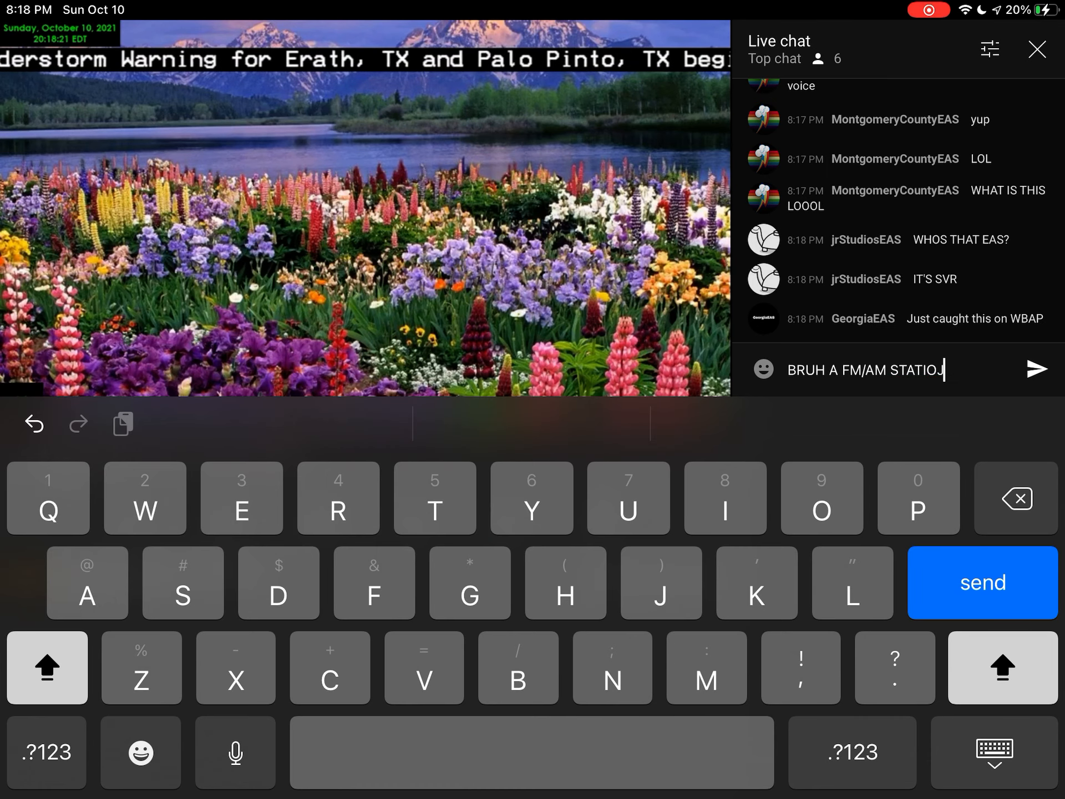
left_click(1036, 368)
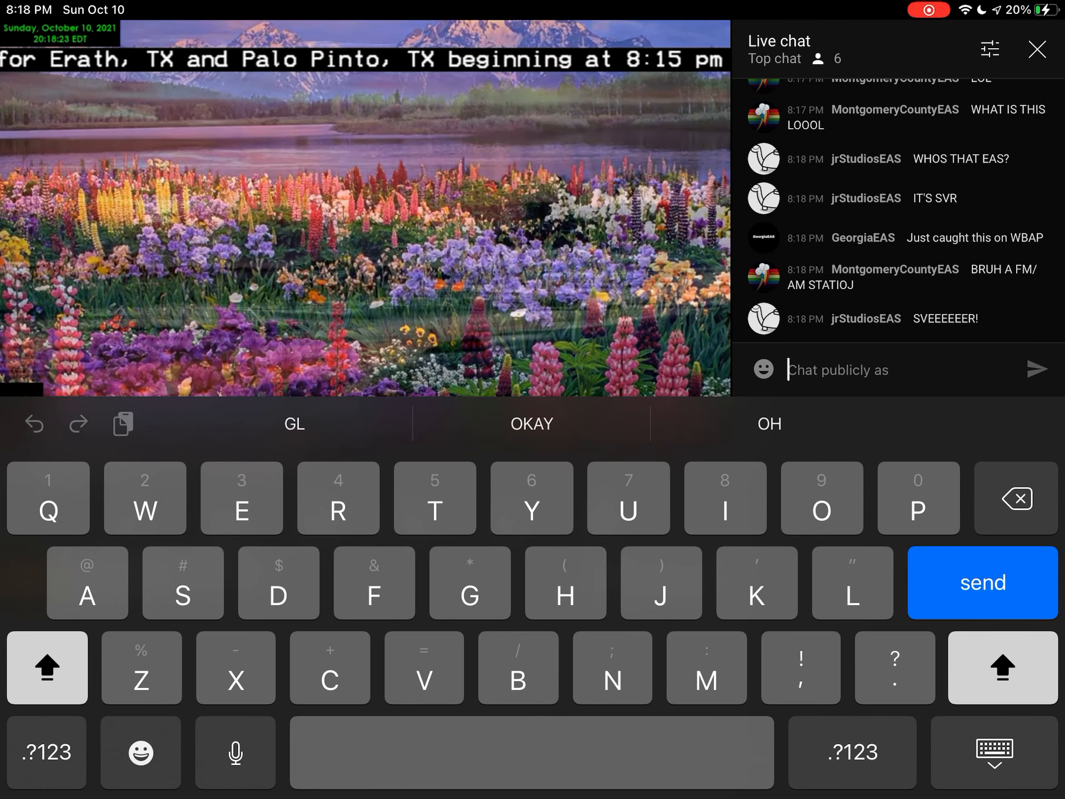
- Post the follow-ups "STATION" and "IS TONING THESE OUT" in the live chat
type("STATIO")
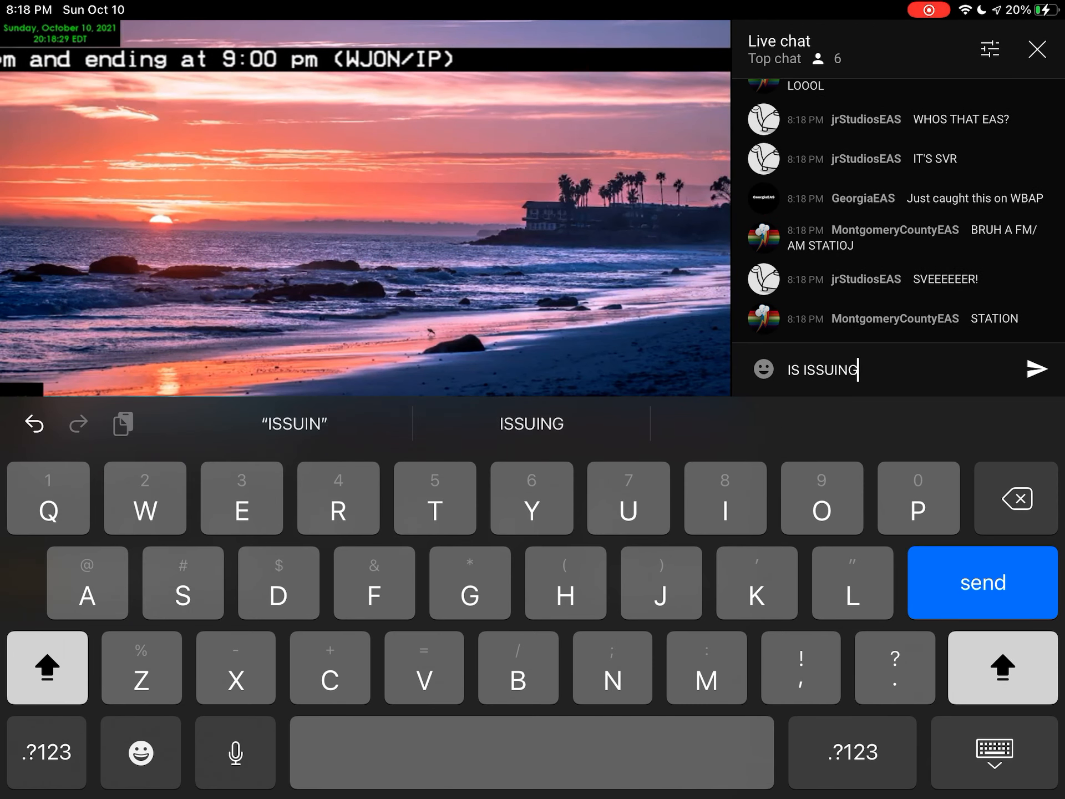
type("TONING T")
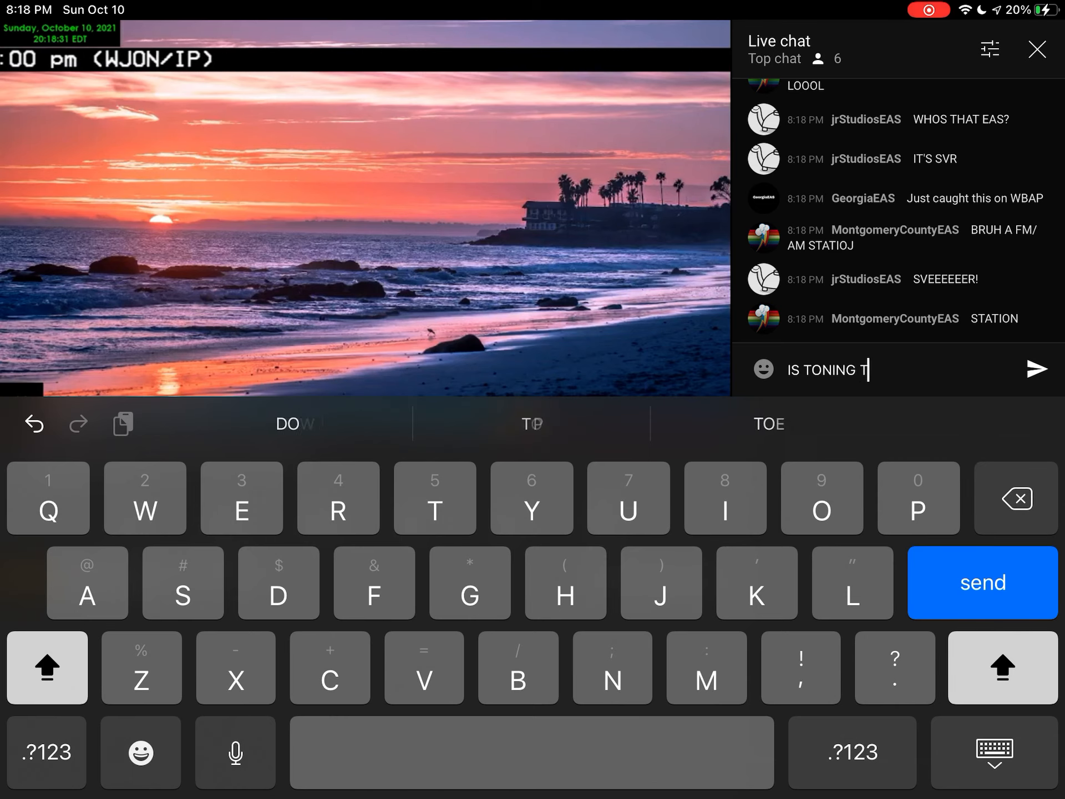
left_click(982, 582)
type("S")
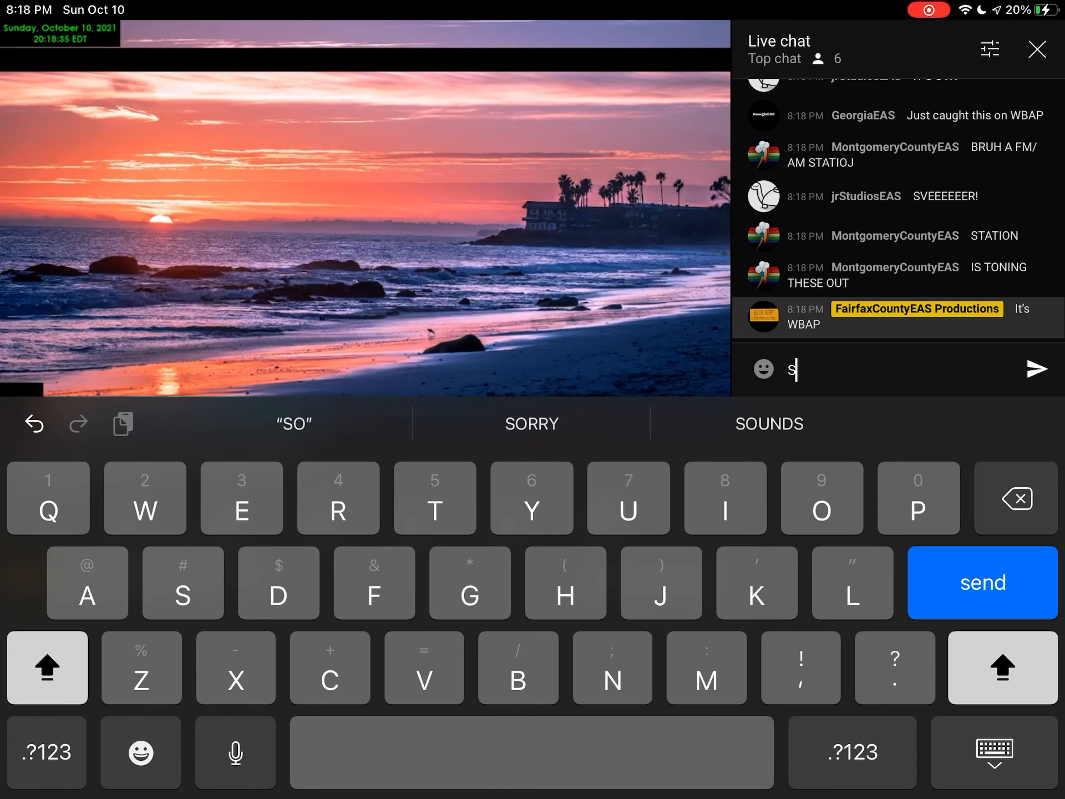
left_click(1015, 498)
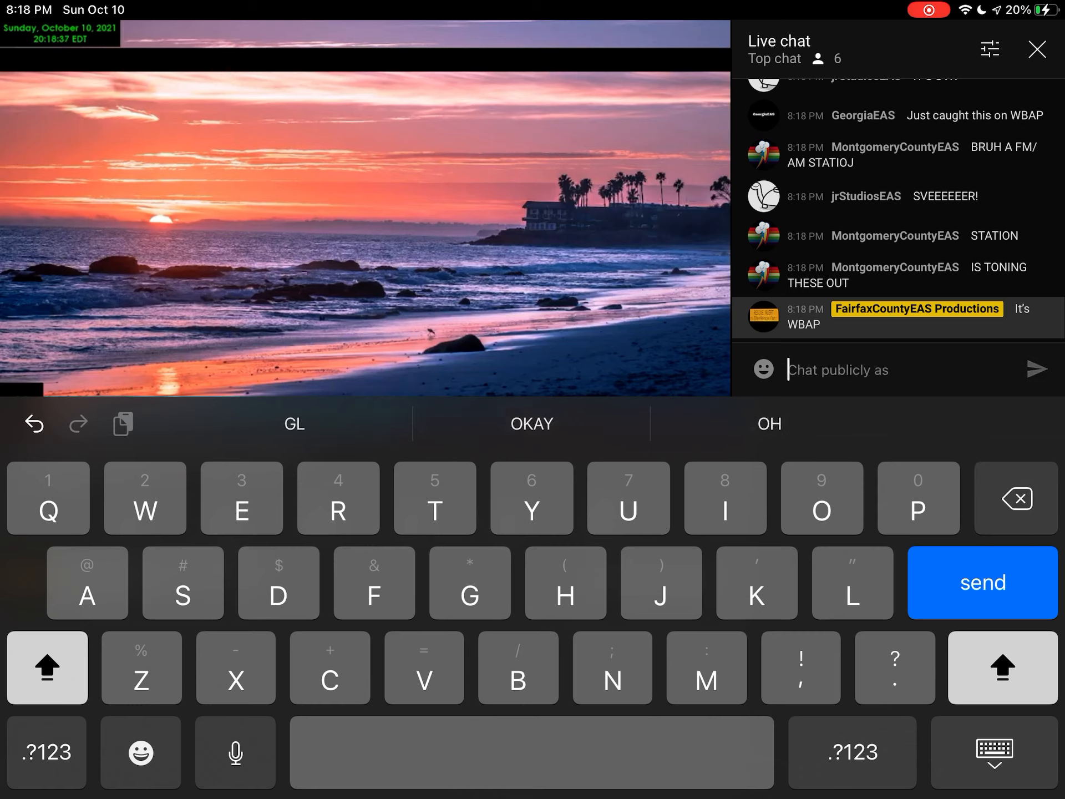